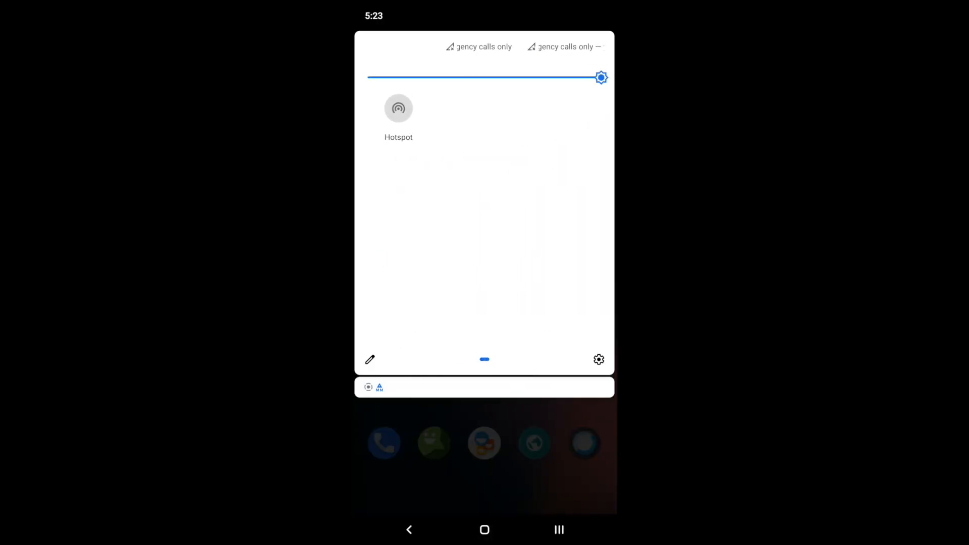
Browse the complete quick-settings tile list in the tile editor, then go to the main Settings page.
left_click(369, 360)
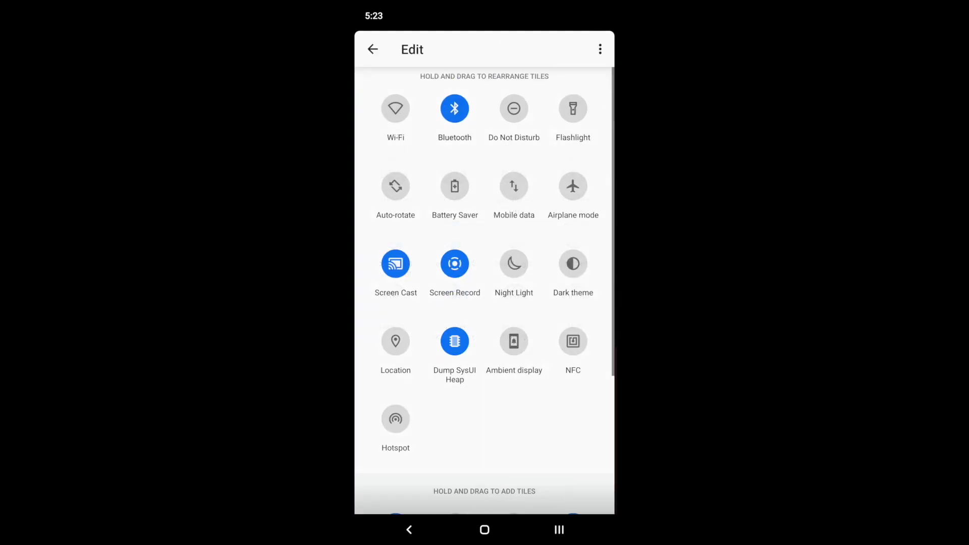
scroll("down", 3)
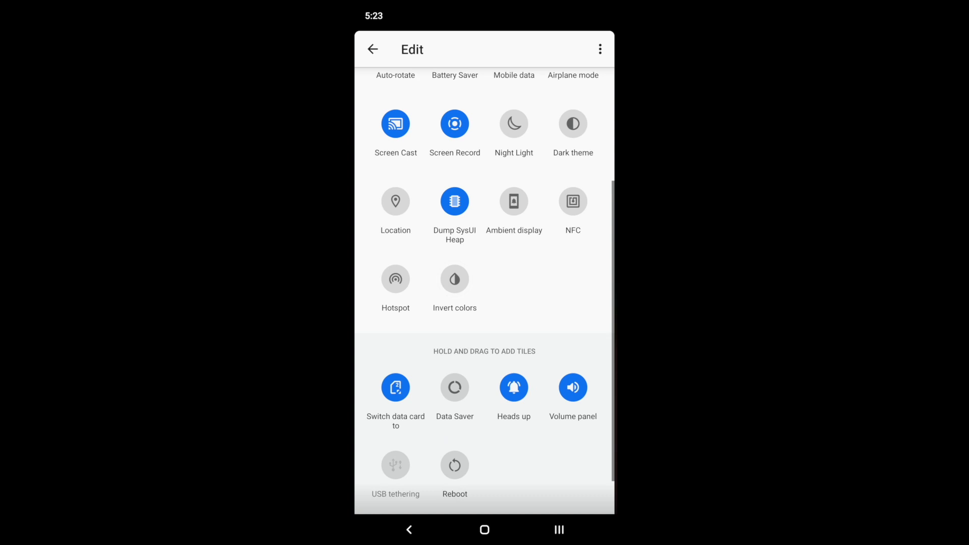
left_click(372, 49)
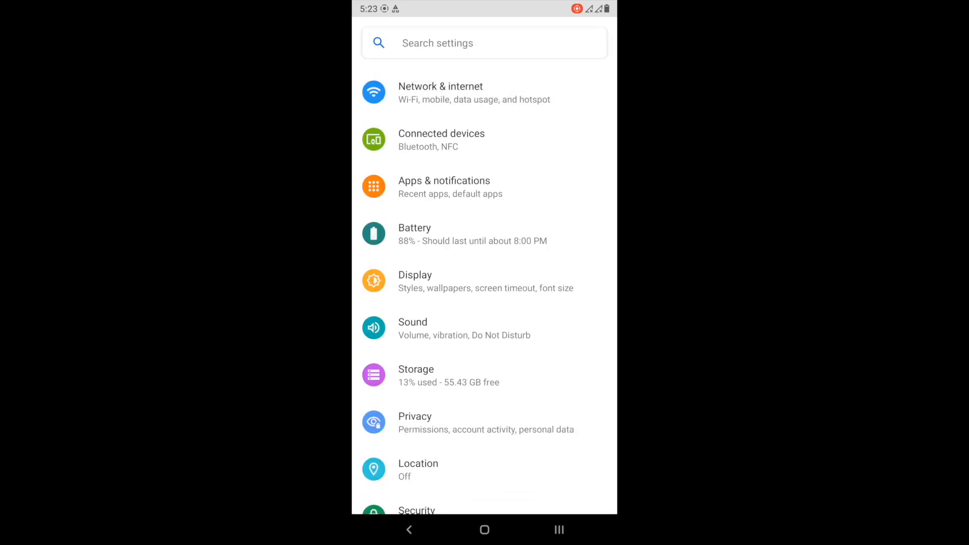
left_click(453, 92)
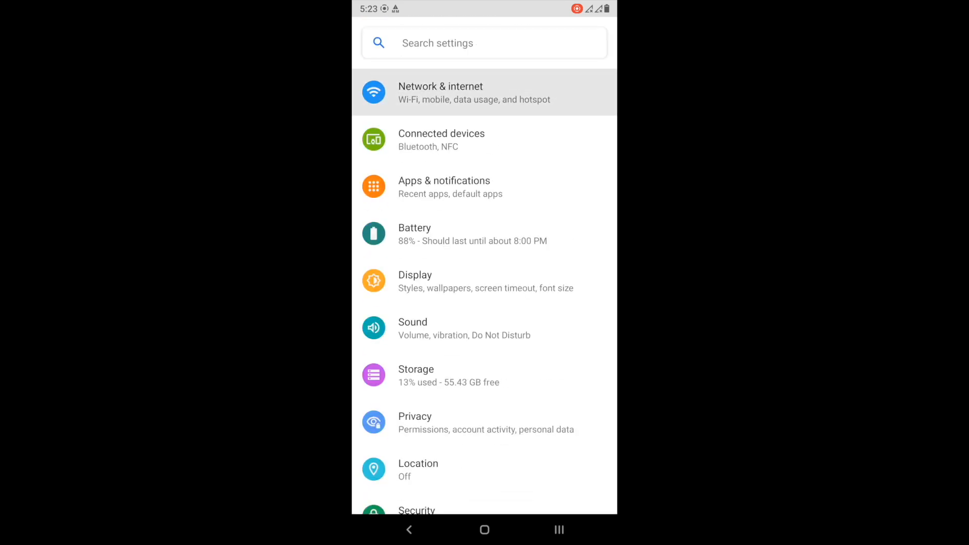
left_click(441, 92)
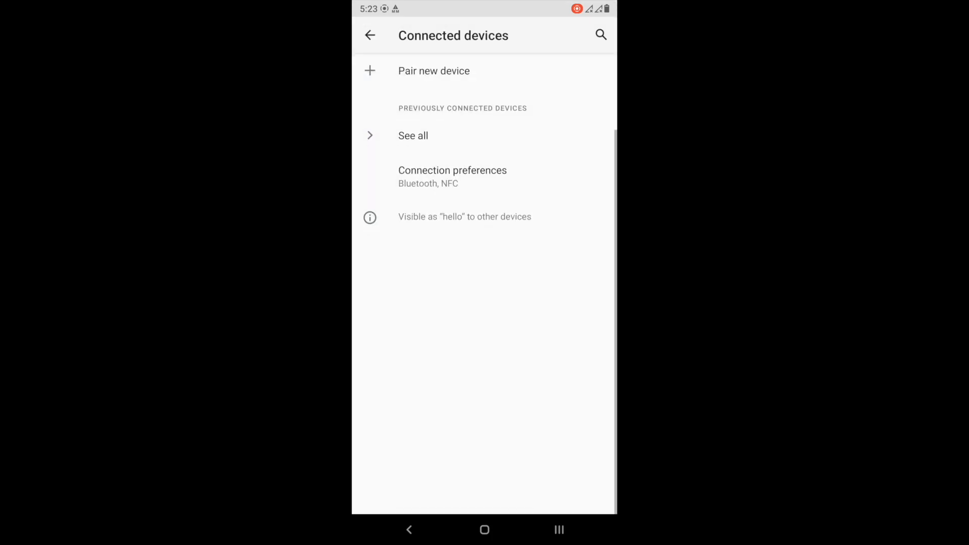
left_click(434, 71)
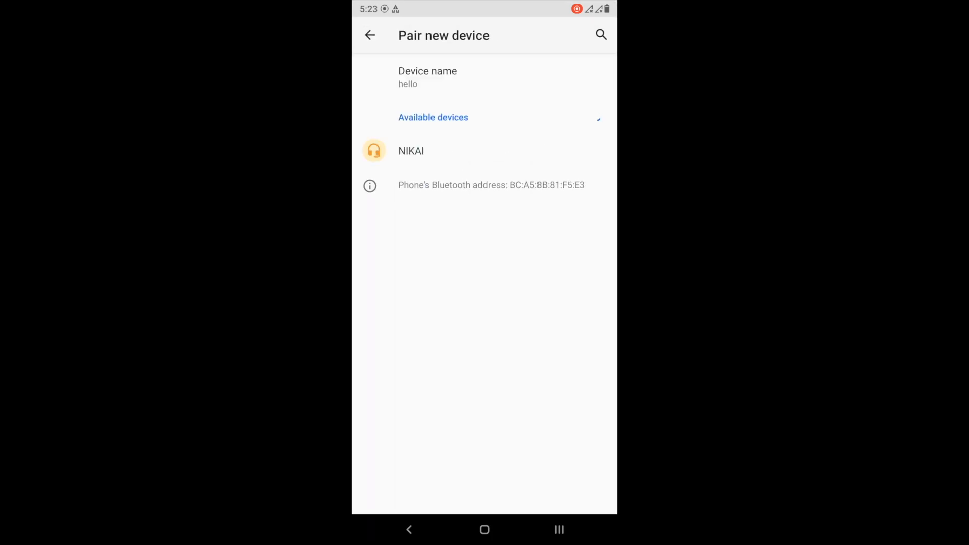
left_click(371, 35)
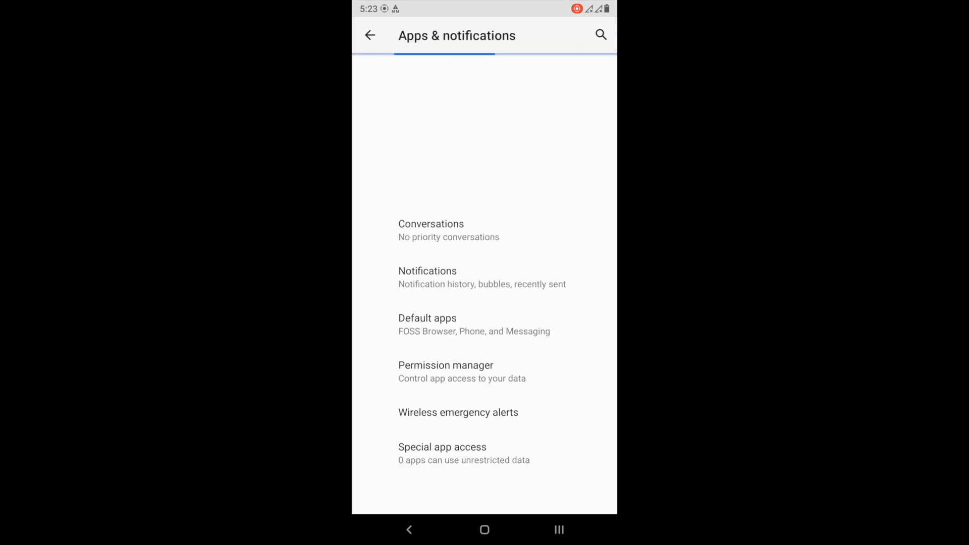
left_click(370, 35)
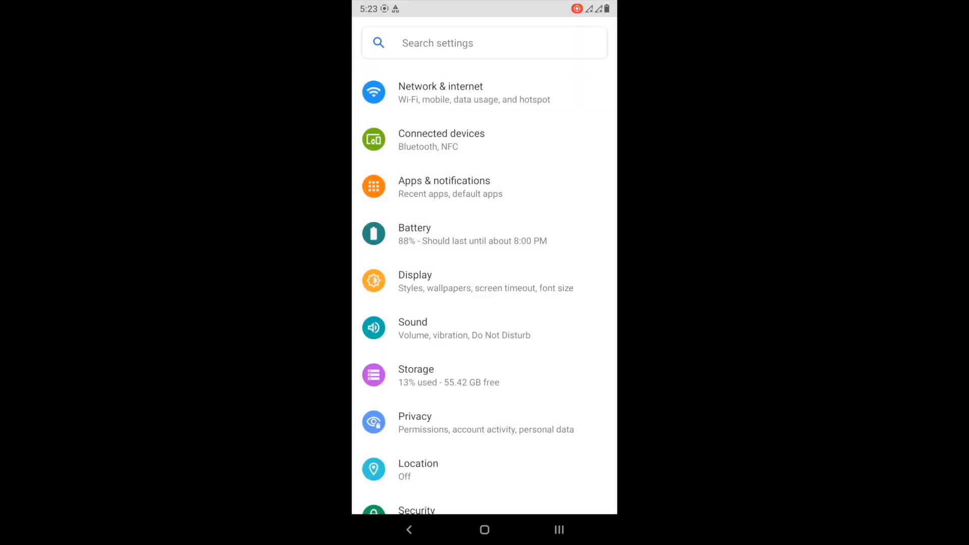
left_click(414, 233)
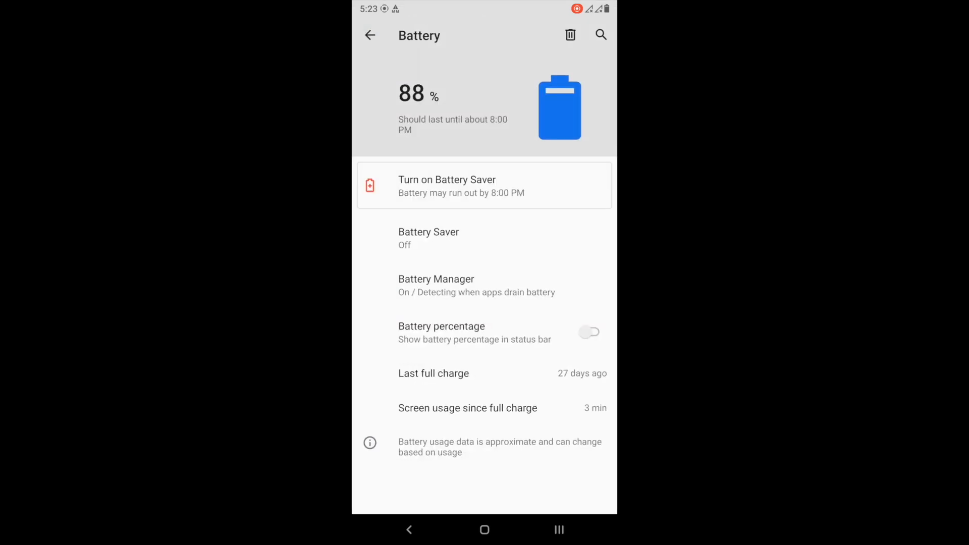
left_click(370, 36)
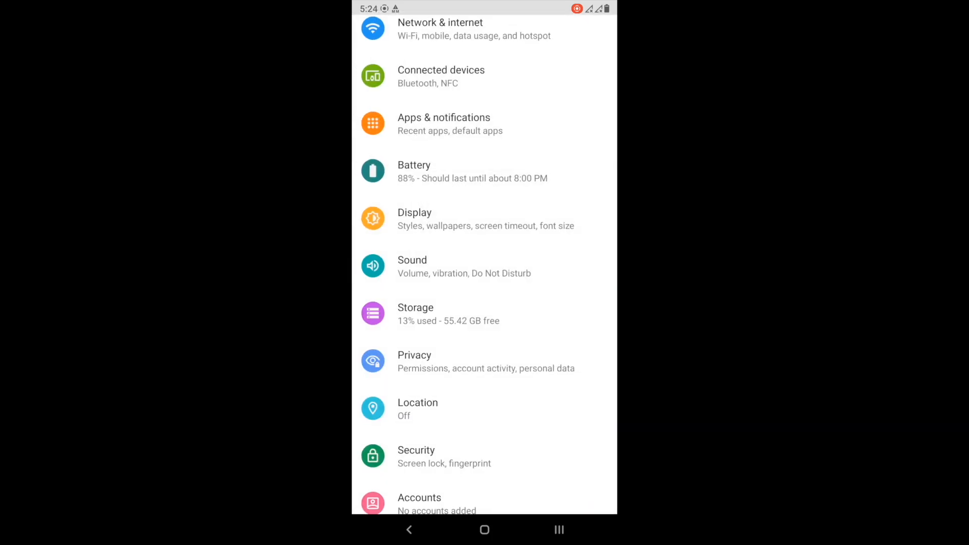
On the Display page, enable Dark theme, set brightness to 100%, and confirm Adaptive brightness is Off.
left_click(464, 219)
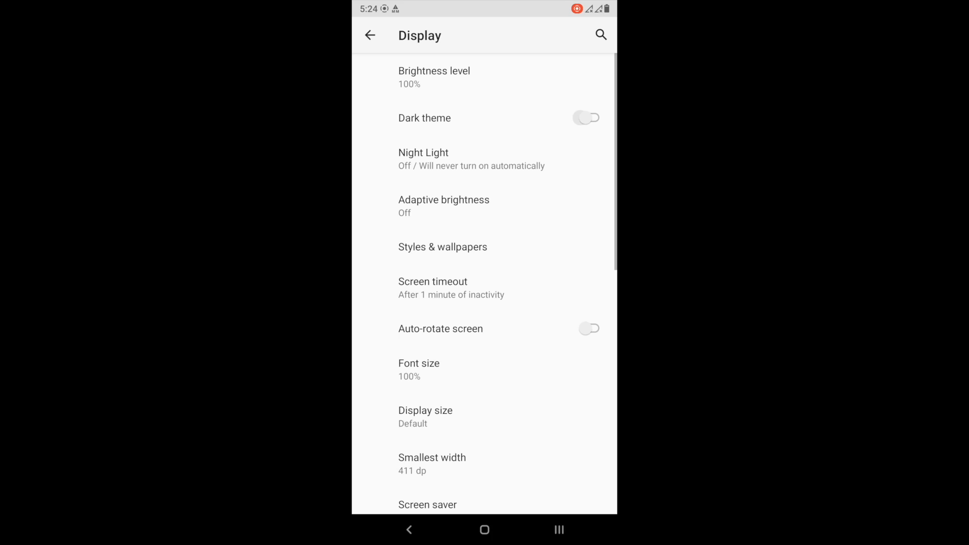
left_click(586, 118)
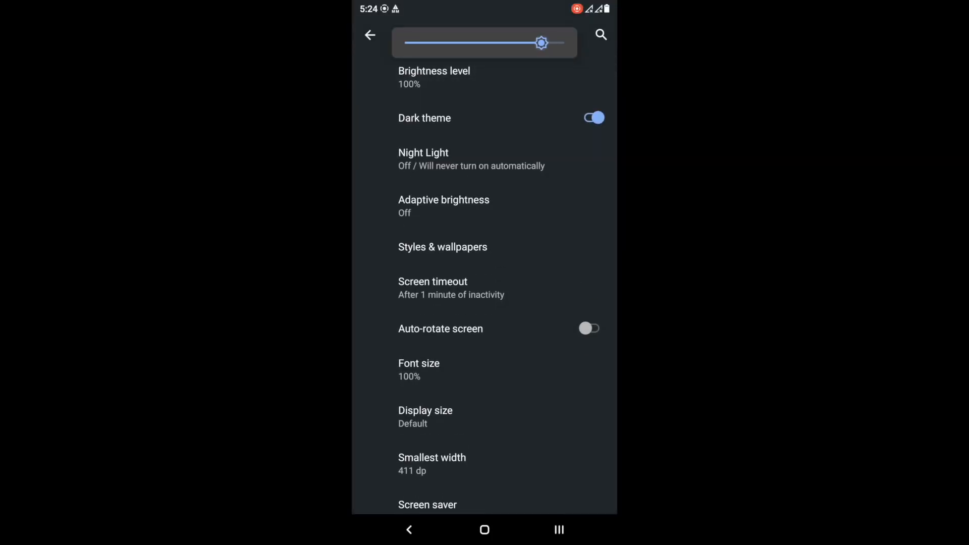
left_click_drag(540, 43, 564, 42)
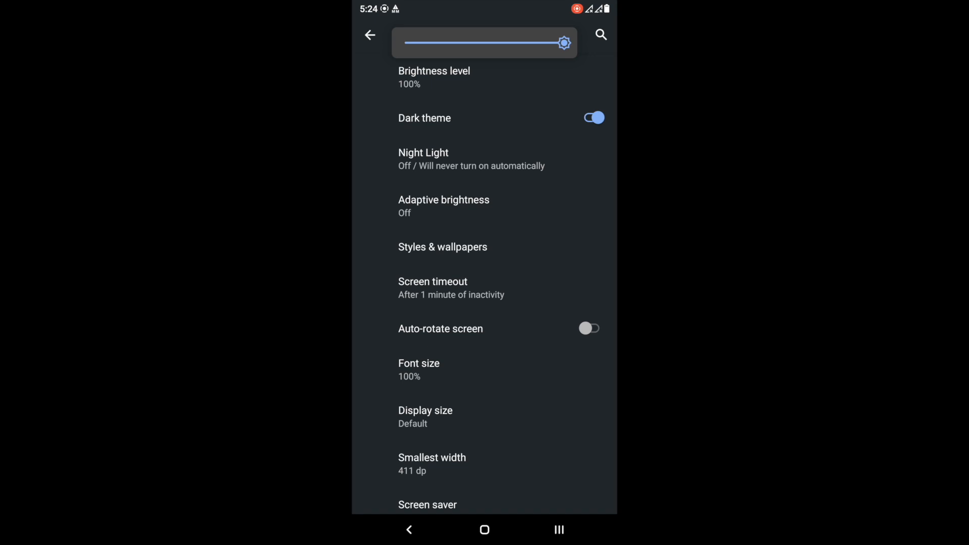
left_click(444, 199)
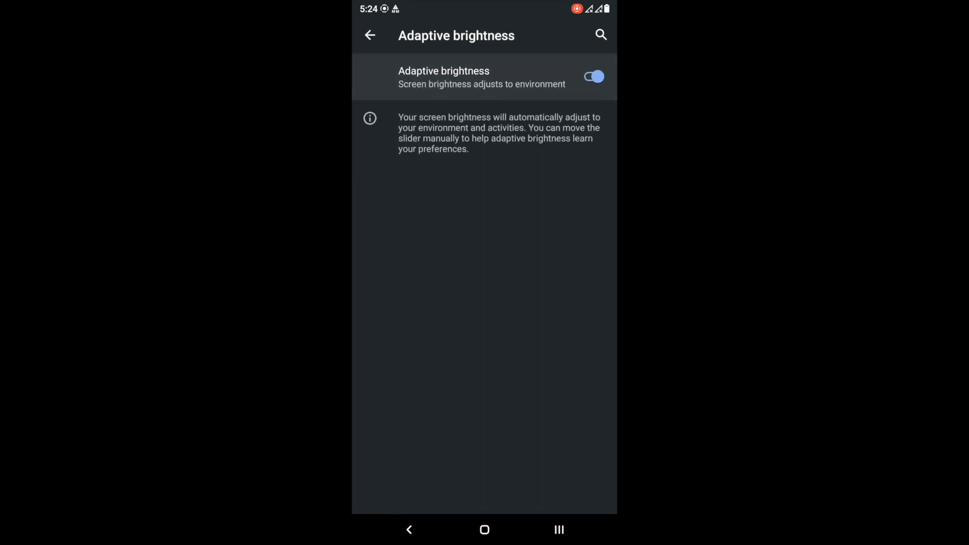
left_click(370, 35)
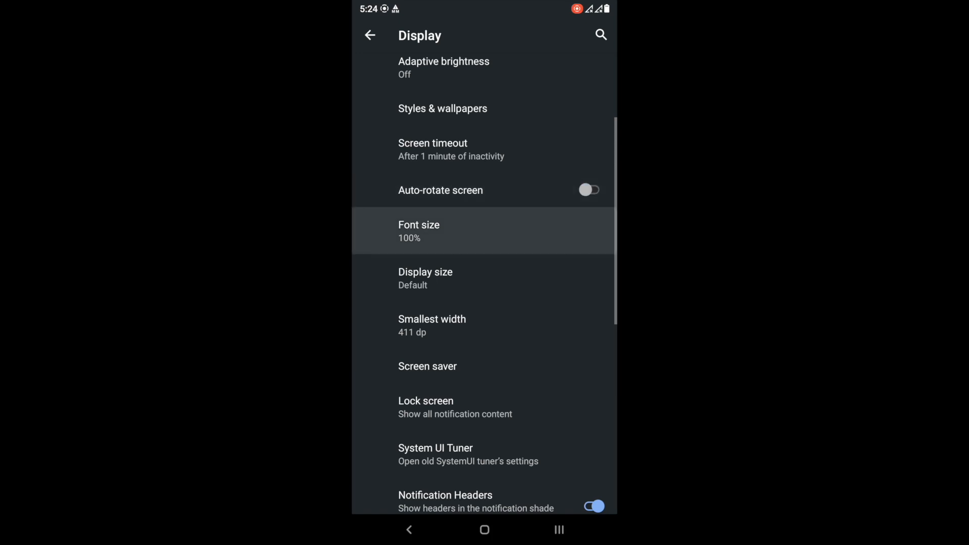
left_click(419, 231)
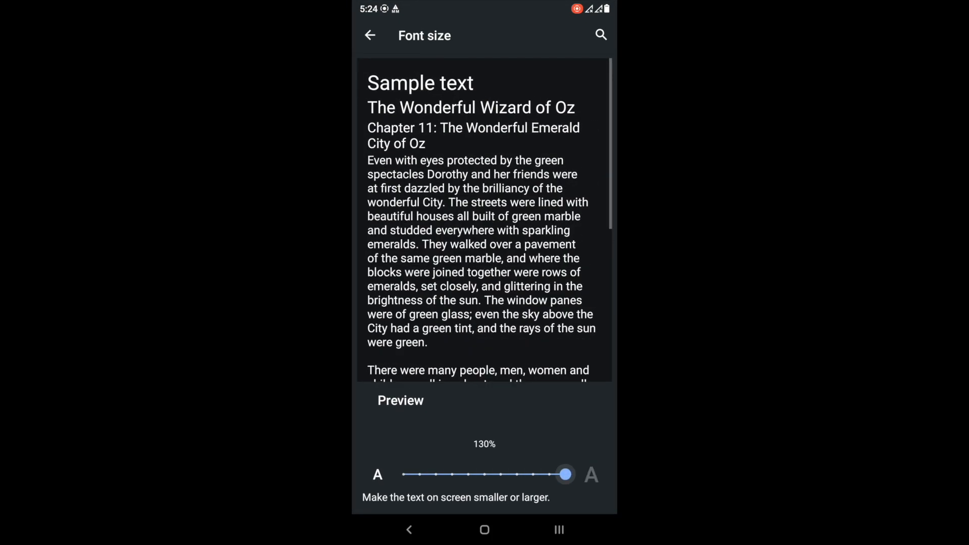
left_click_drag(564, 474, 468, 454)
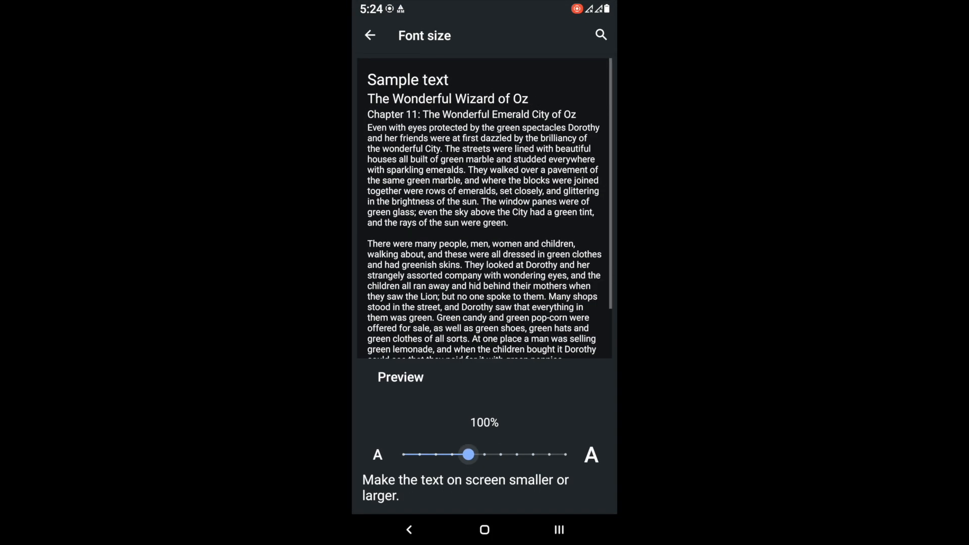
left_click(373, 35)
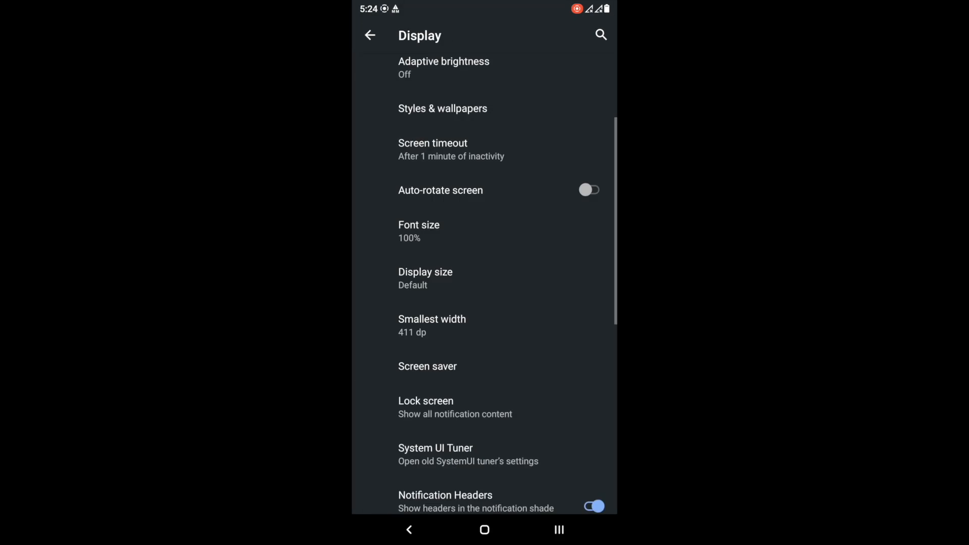
left_click(425, 272)
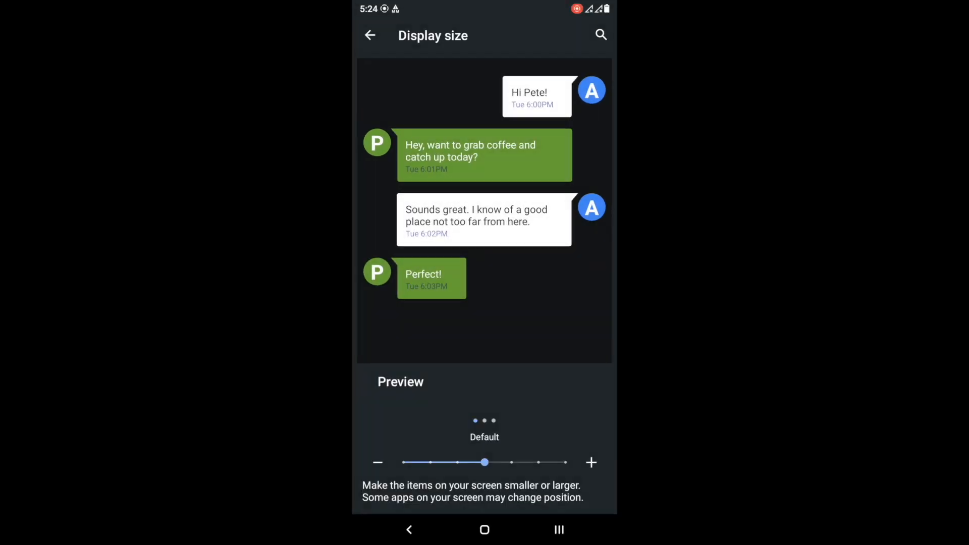
left_click(370, 35)
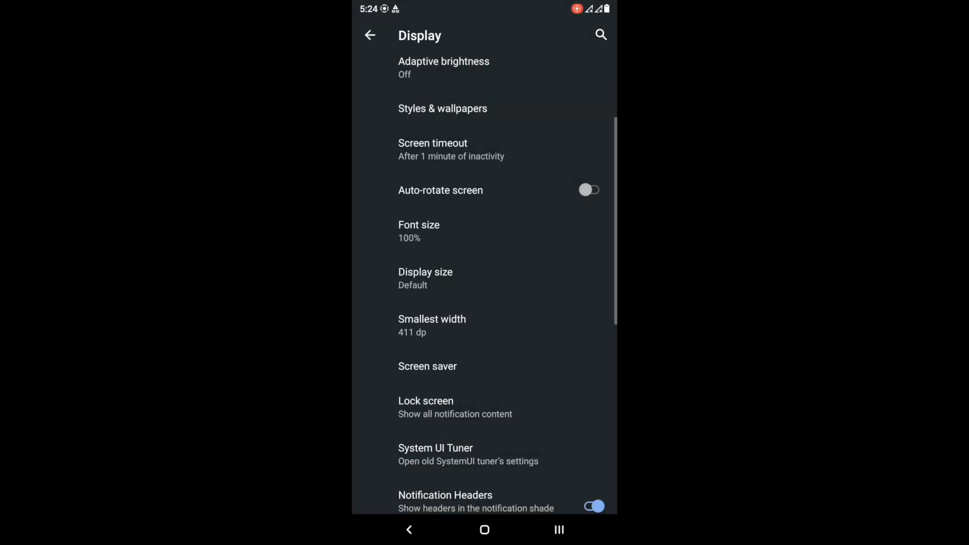
left_click(431, 319)
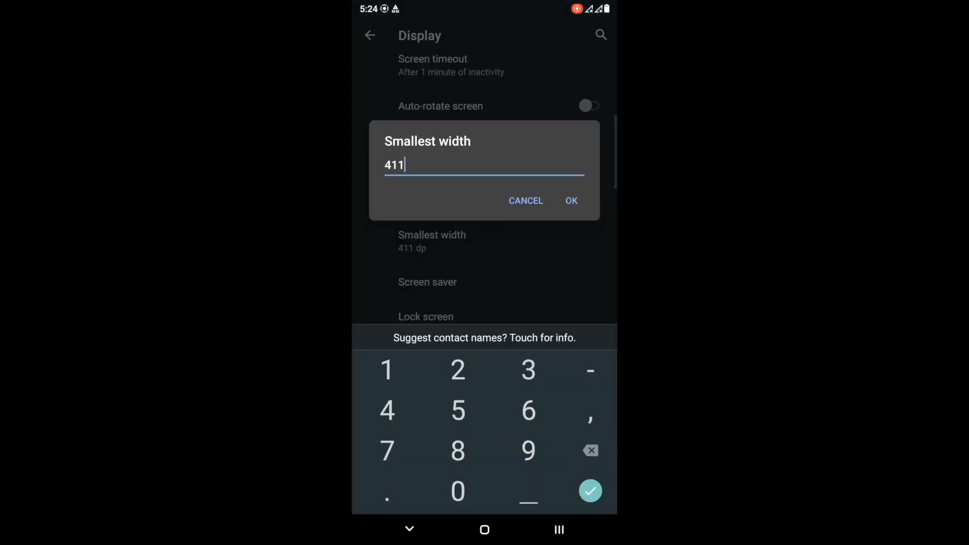
left_click(571, 200)
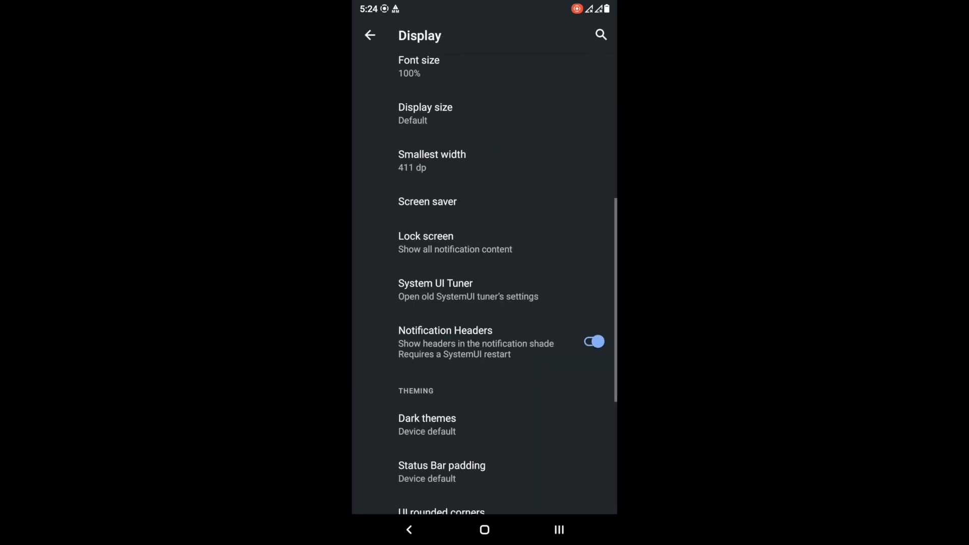
Accept the experimental warning, browse System UI Tuner's navigation bar options, and return to Settings.
left_click(435, 283)
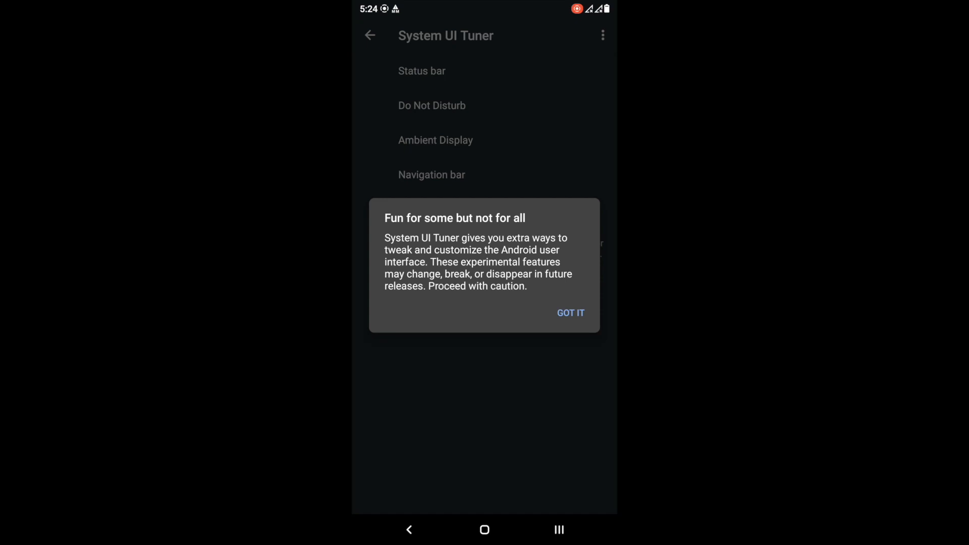
left_click(570, 313)
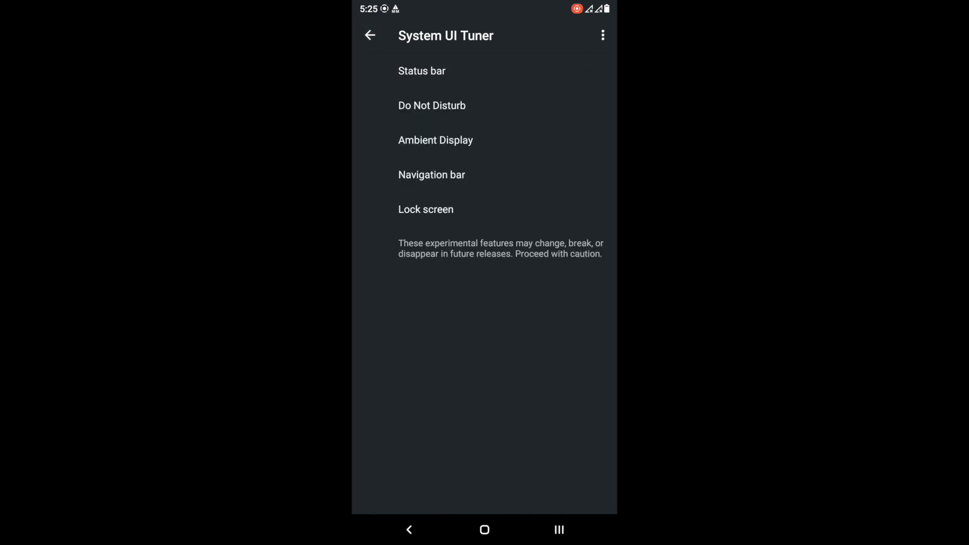
left_click(425, 209)
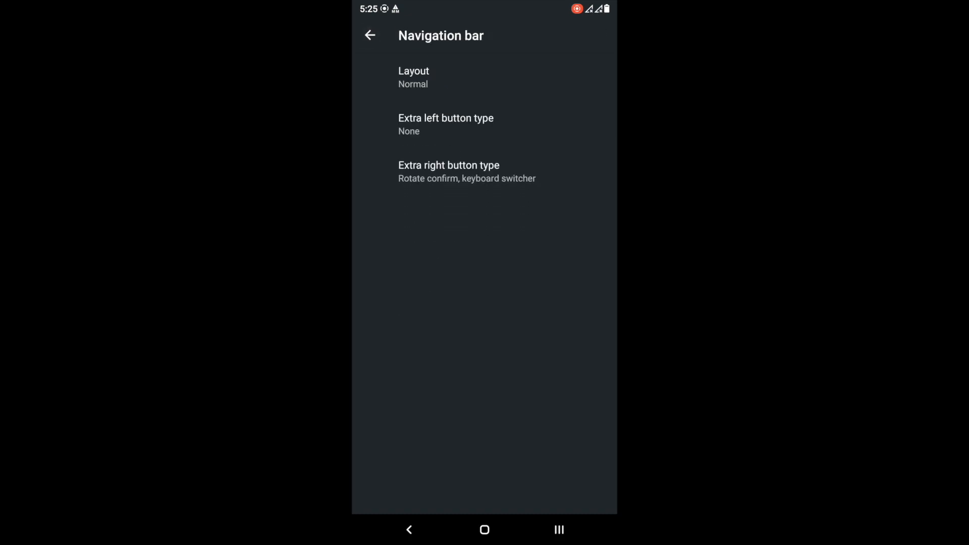
left_click(370, 35)
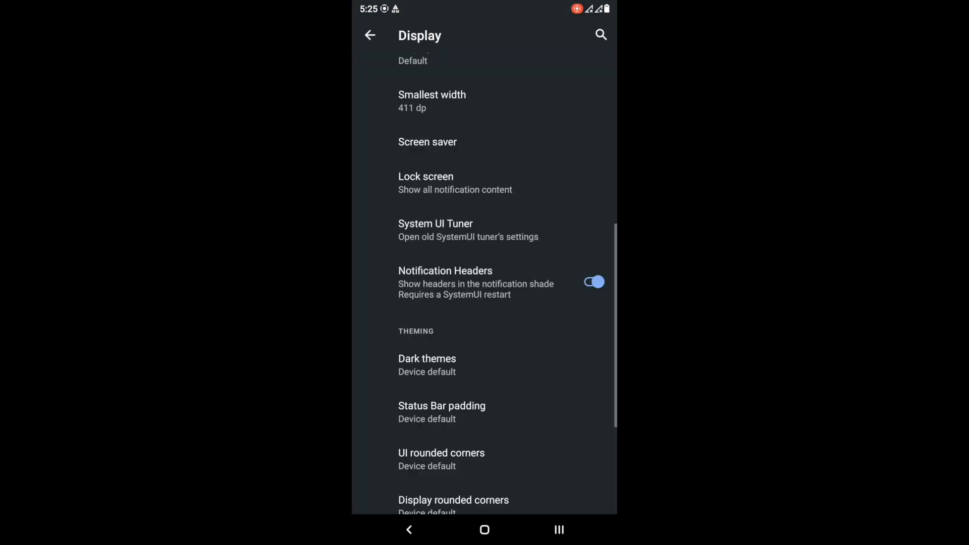
left_click(371, 34)
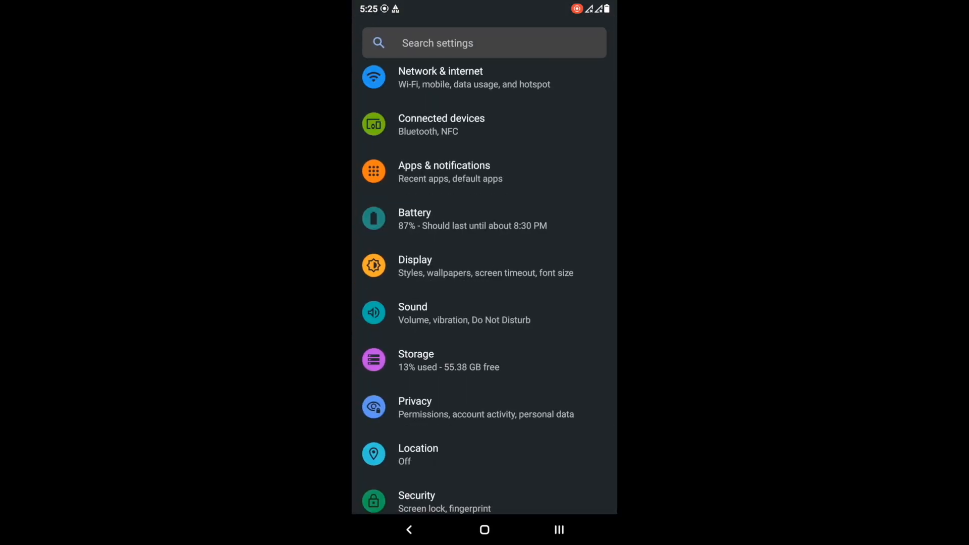
scroll("down", 3)
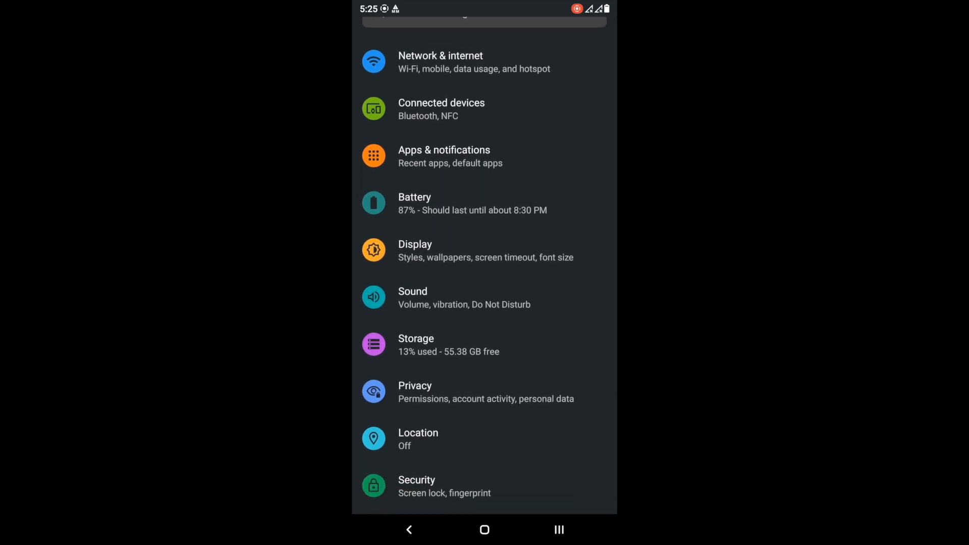
Under Display's dark themes, try Midnight Blue, Gray Dim Fluid v1 and Gray Dim, settling on Amoled Black.
left_click(415, 250)
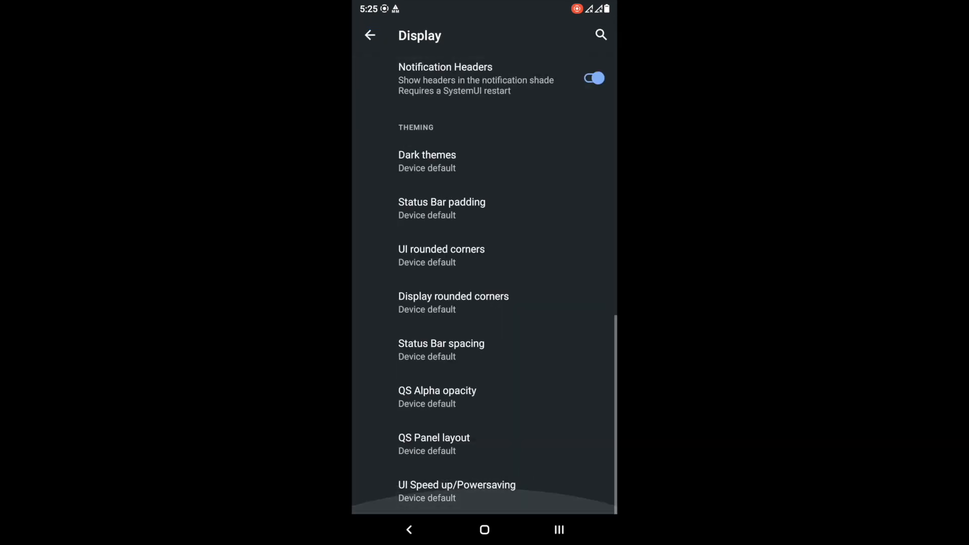
left_click(427, 155)
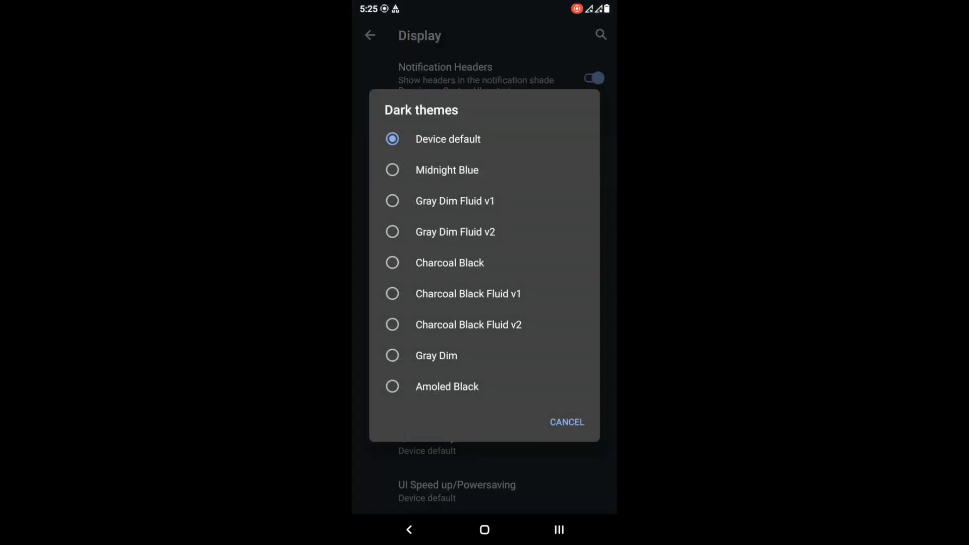
left_click(446, 170)
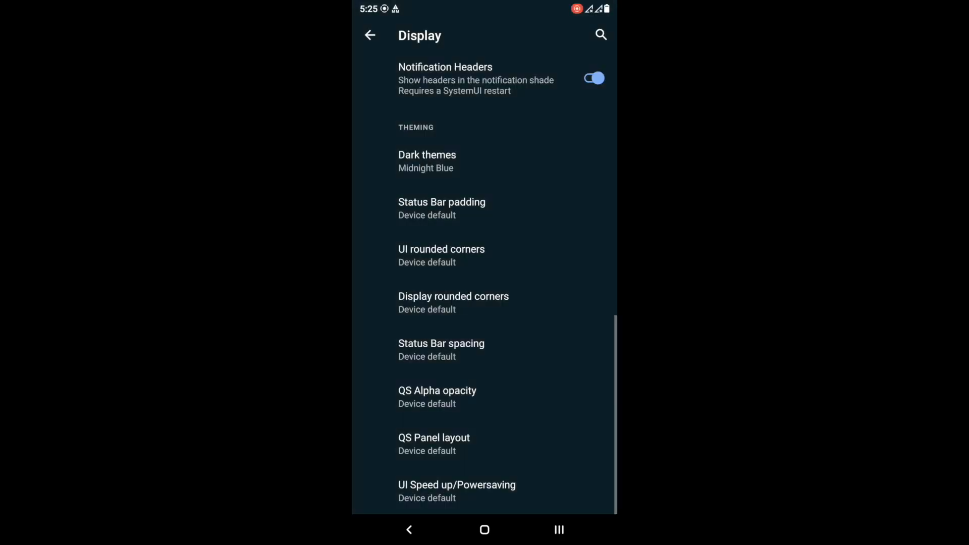
left_click(427, 161)
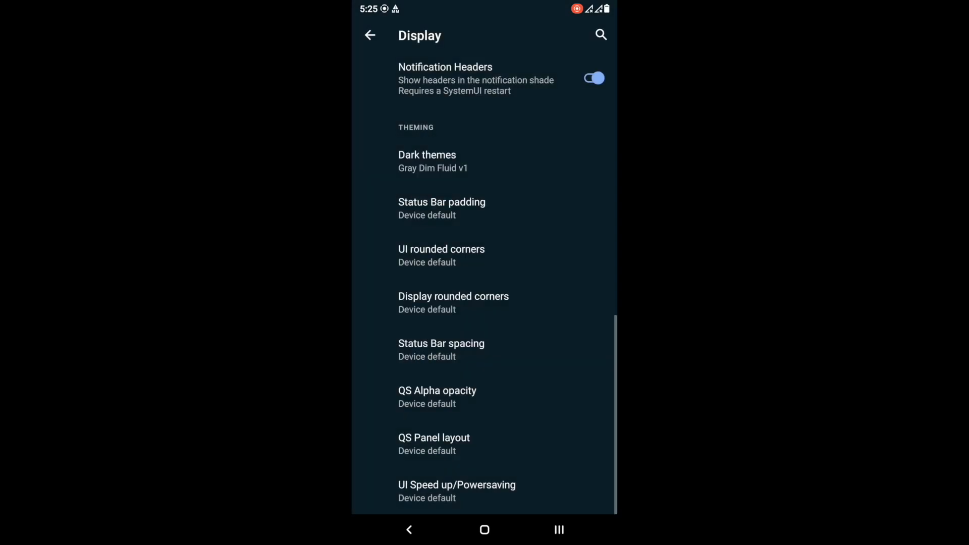
left_click(427, 156)
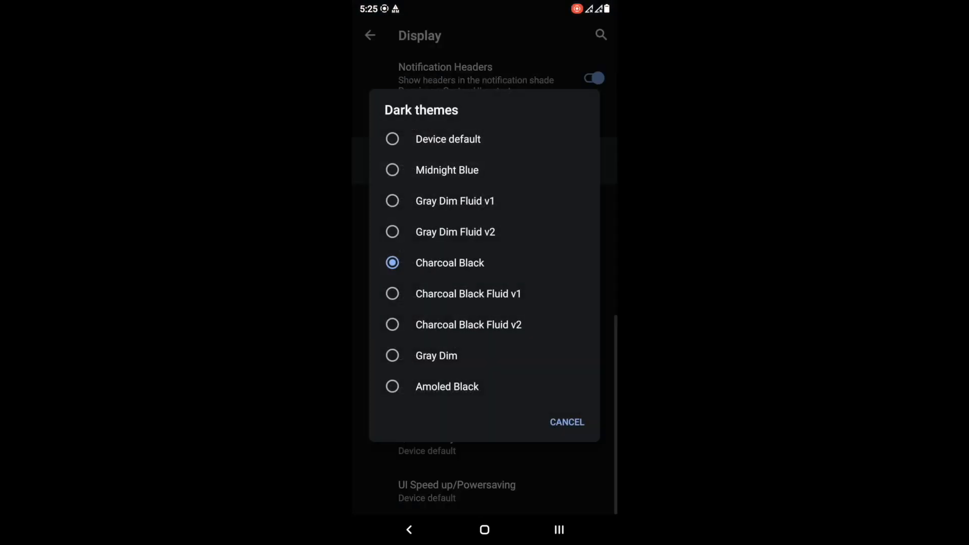
left_click(436, 356)
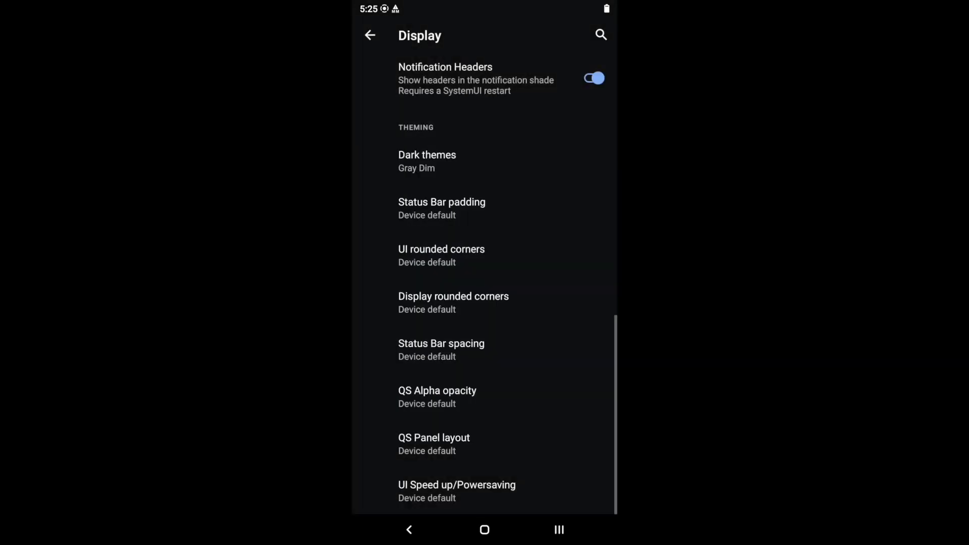
left_click(427, 161)
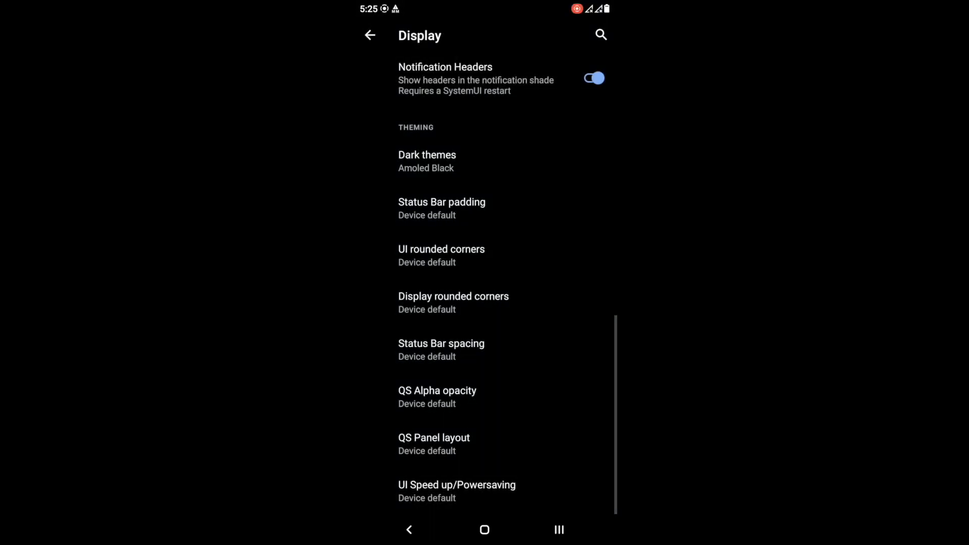
left_click(442, 202)
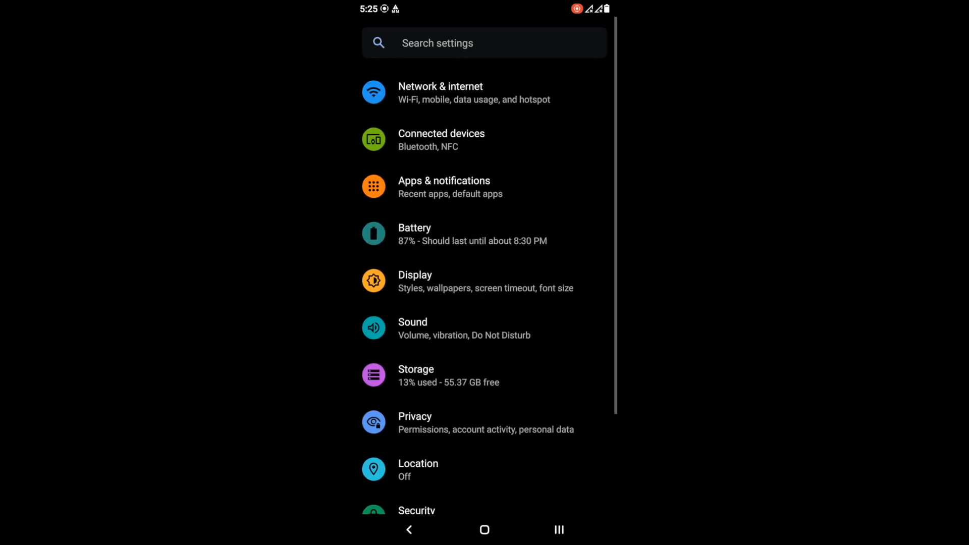
In Sound, slide call volume higher and set Vibrate for calls to Always vibrate.
left_click(412, 322)
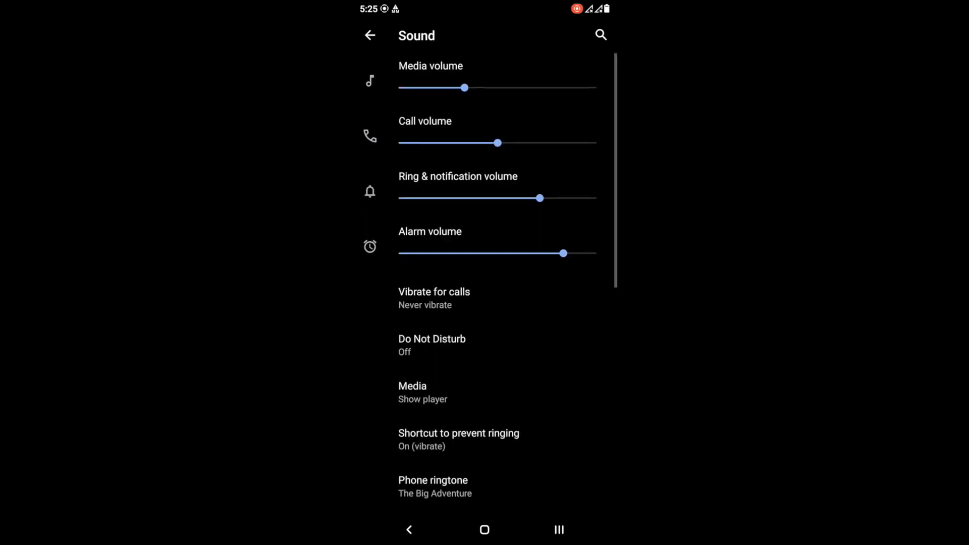
left_click_drag(499, 143, 545, 143)
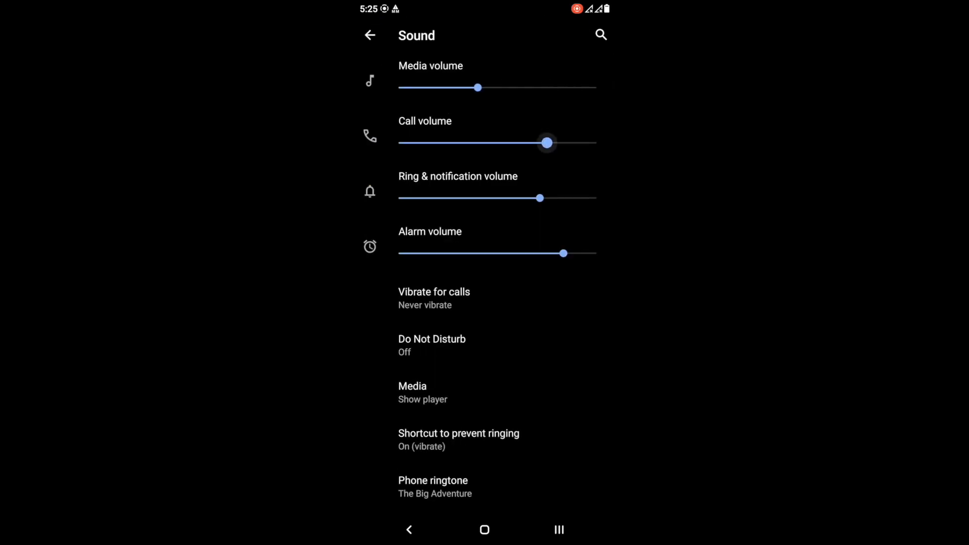
left_click(433, 291)
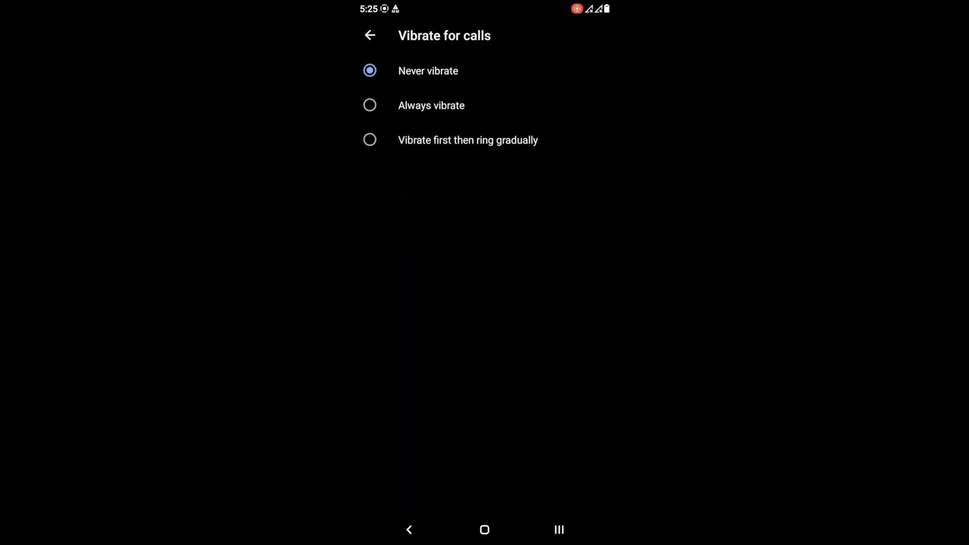
left_click(370, 140)
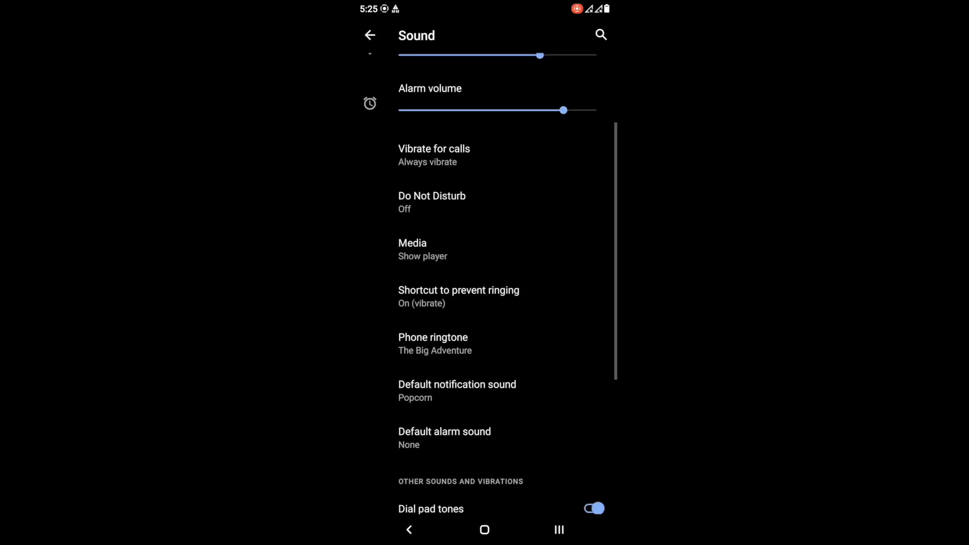
scroll("down", 3)
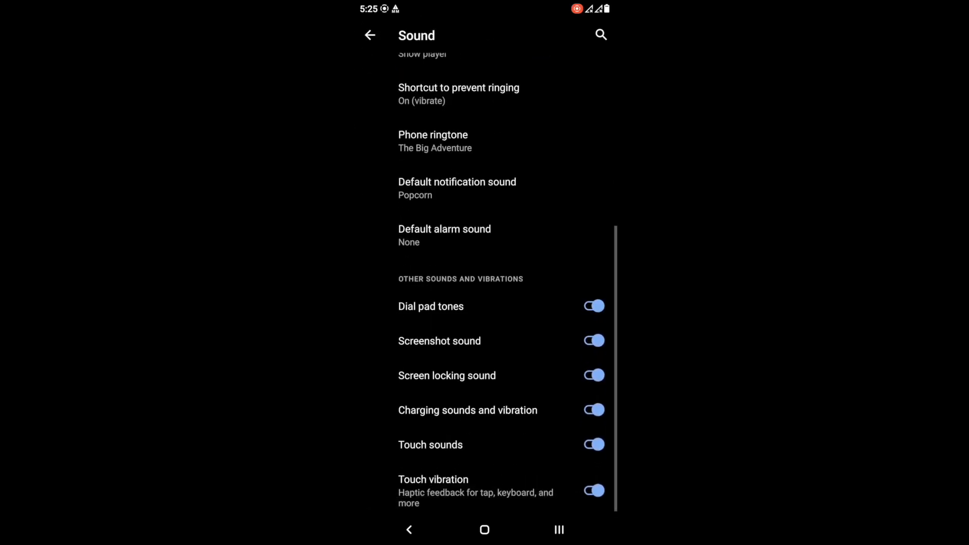
left_click(369, 36)
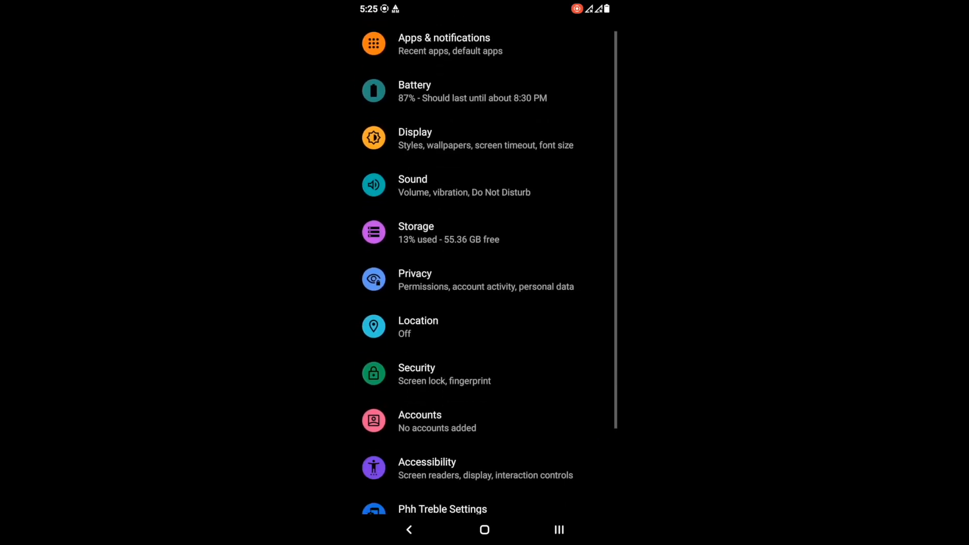
left_click(416, 226)
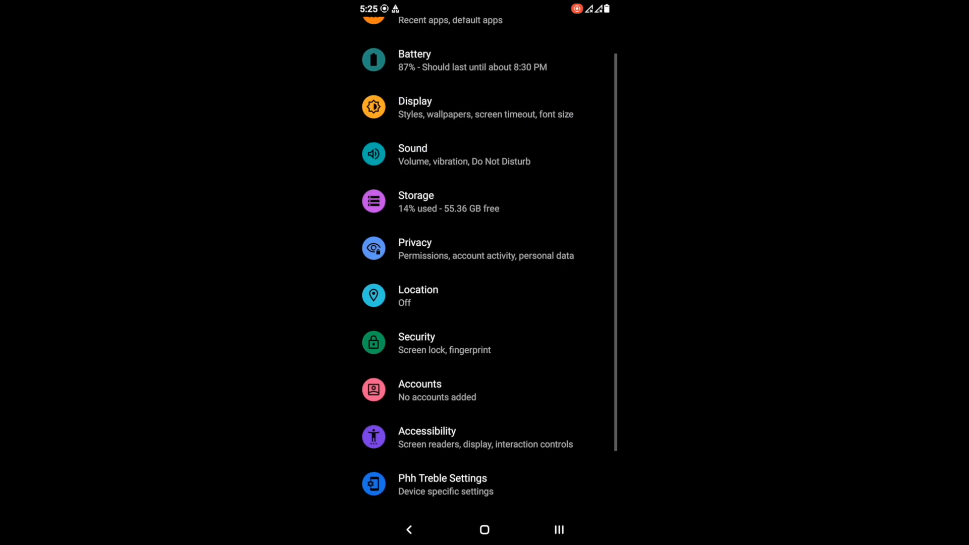
left_click(415, 248)
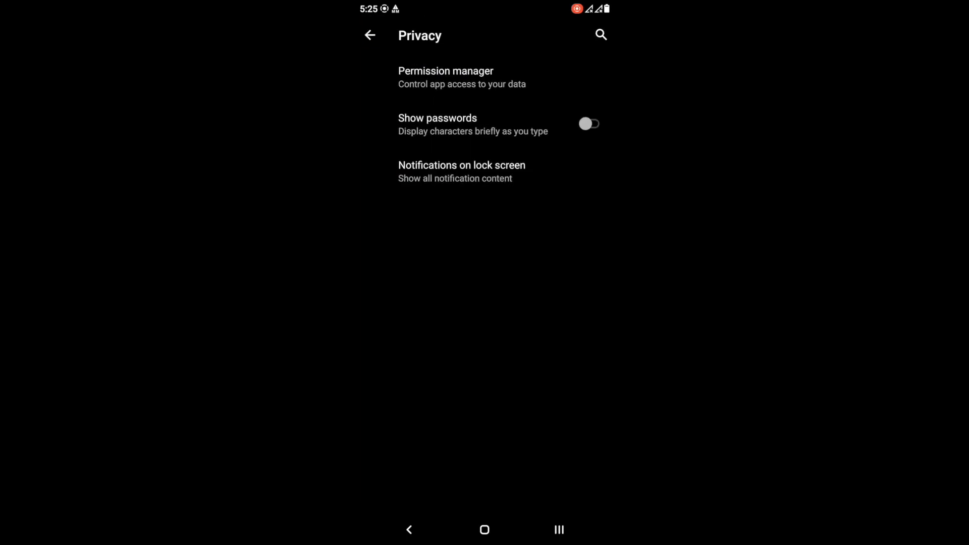
left_click(369, 34)
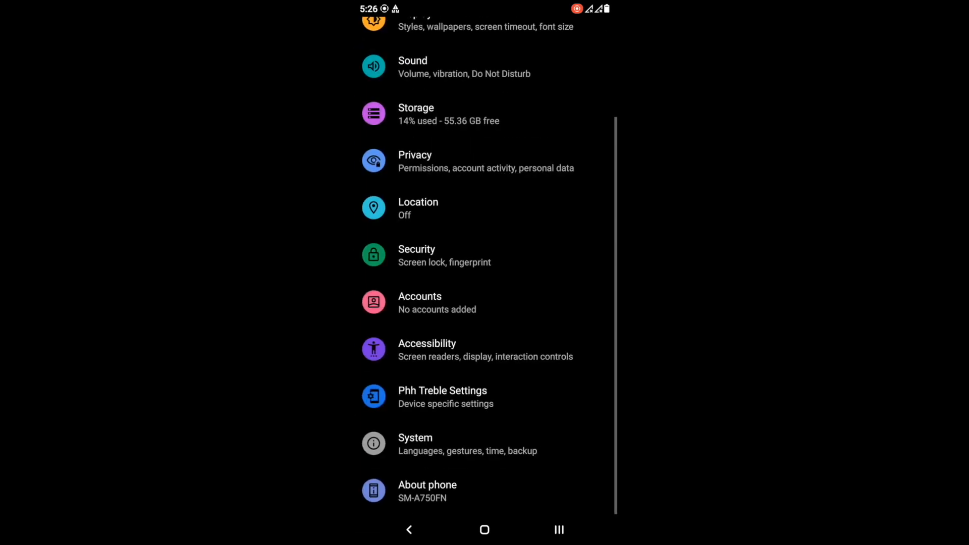
left_click(416, 254)
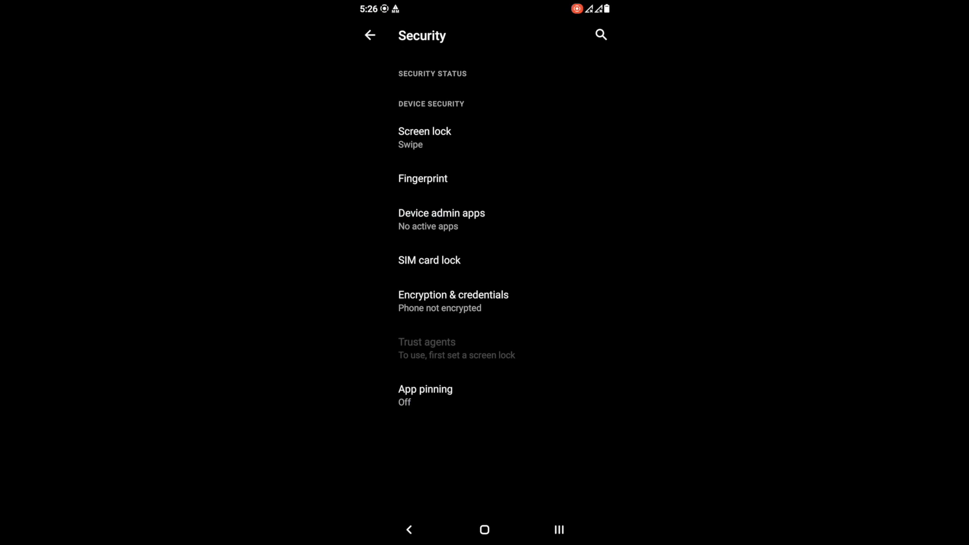
left_click(368, 35)
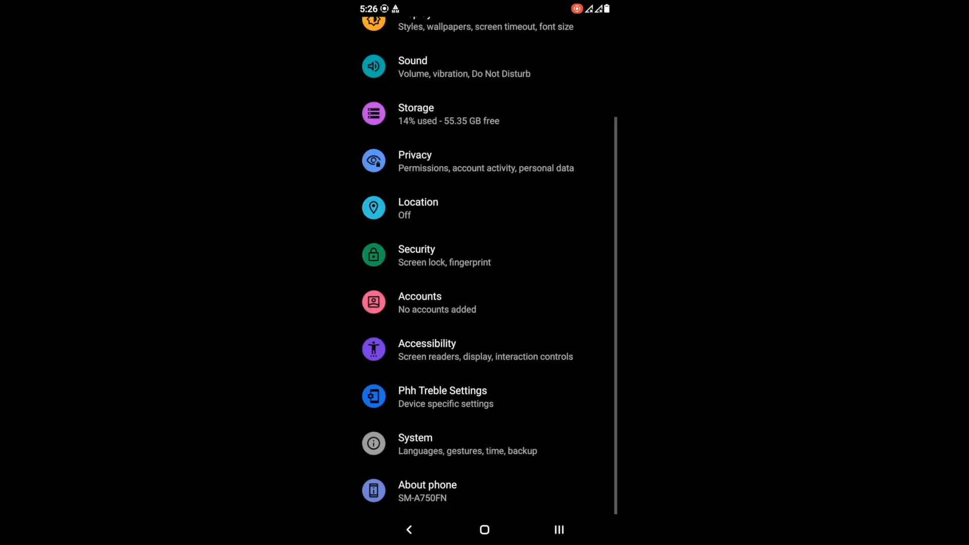
left_click(442, 396)
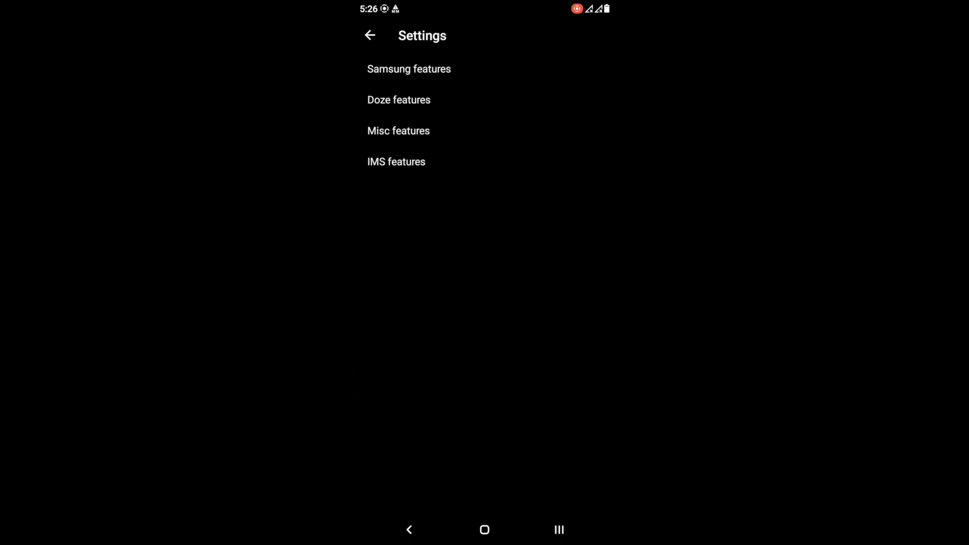
left_click(371, 35)
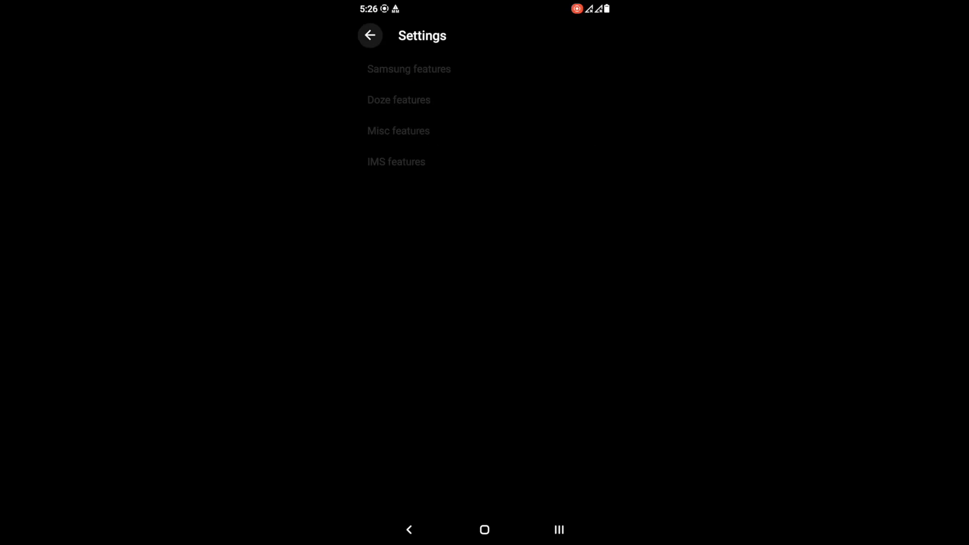
left_click(398, 131)
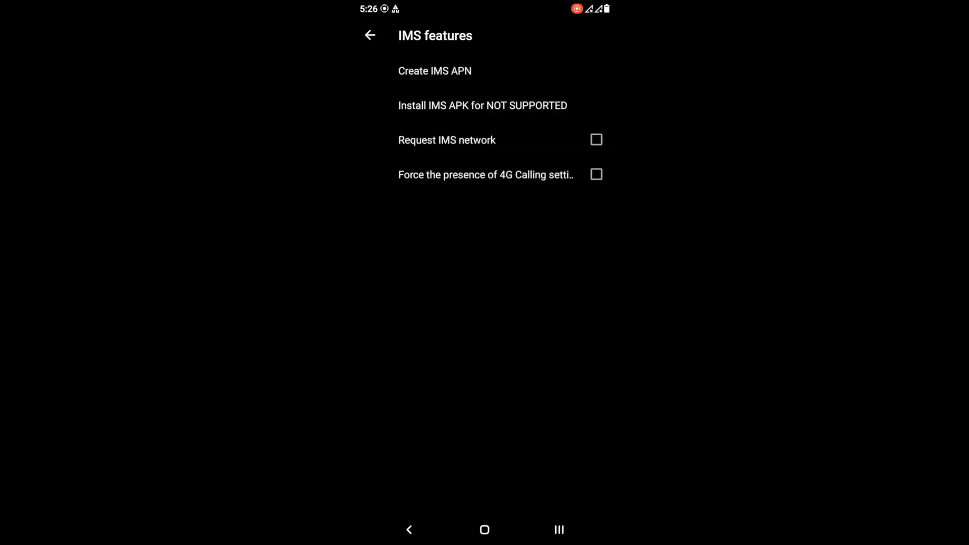
left_click(370, 36)
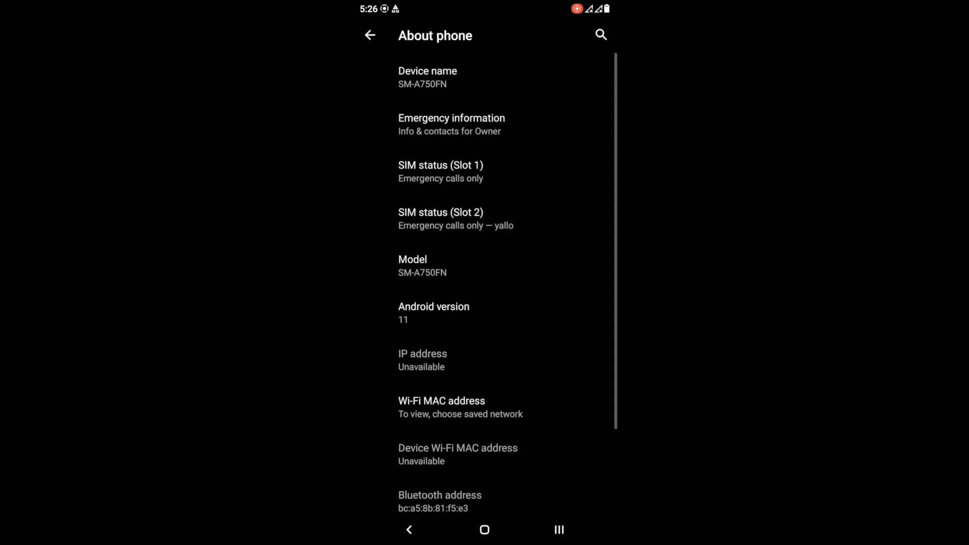
left_click(369, 35)
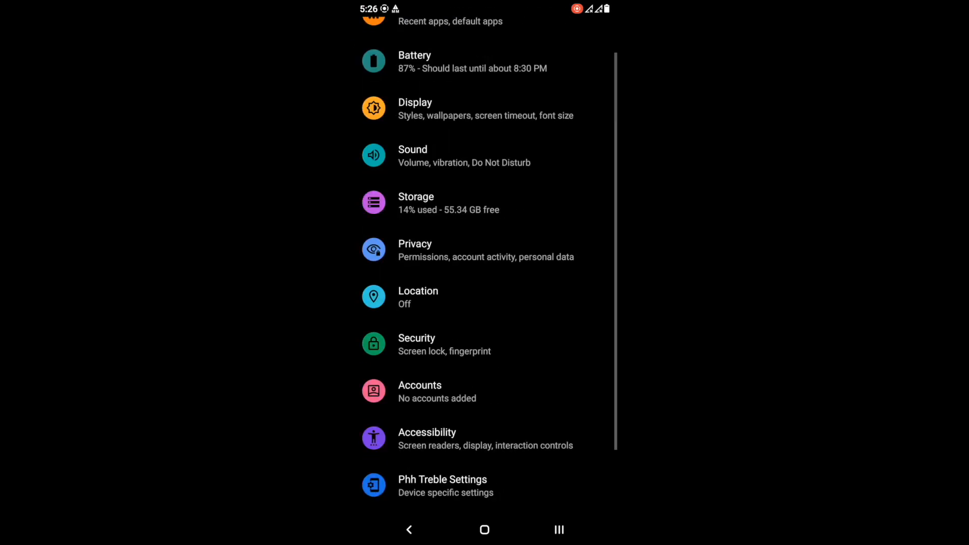
From Recents, screenshot the Settings app card and open the screenshot in the crop editor.
left_click(558, 529)
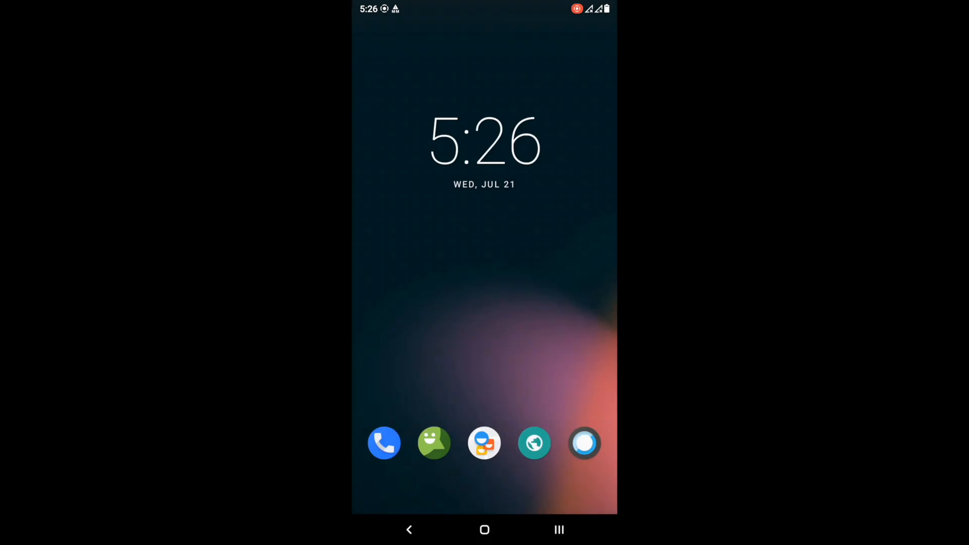
left_click(409, 529)
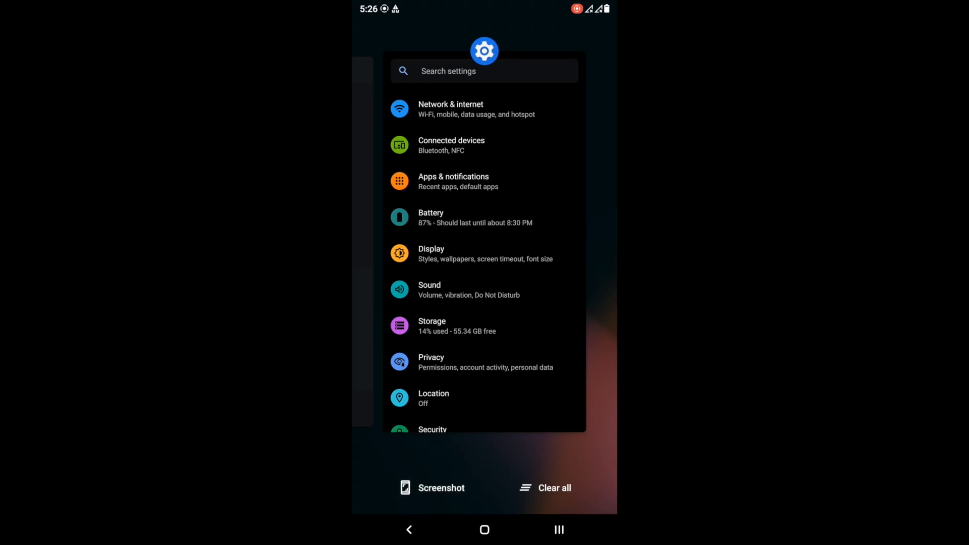
left_click(405, 488)
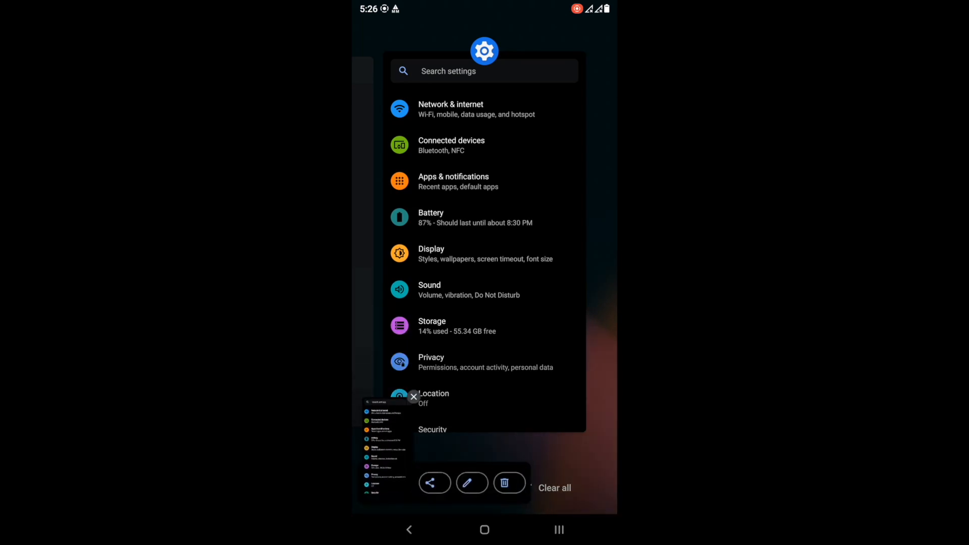
left_click(471, 484)
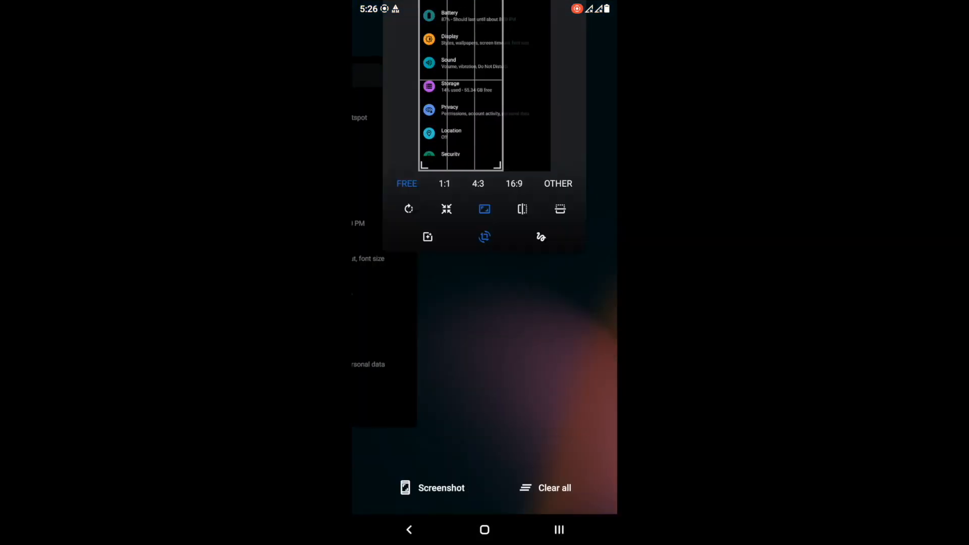
Close the screenshot editor and pull down the Quick Settings panel over the home screen.
left_click(484, 529)
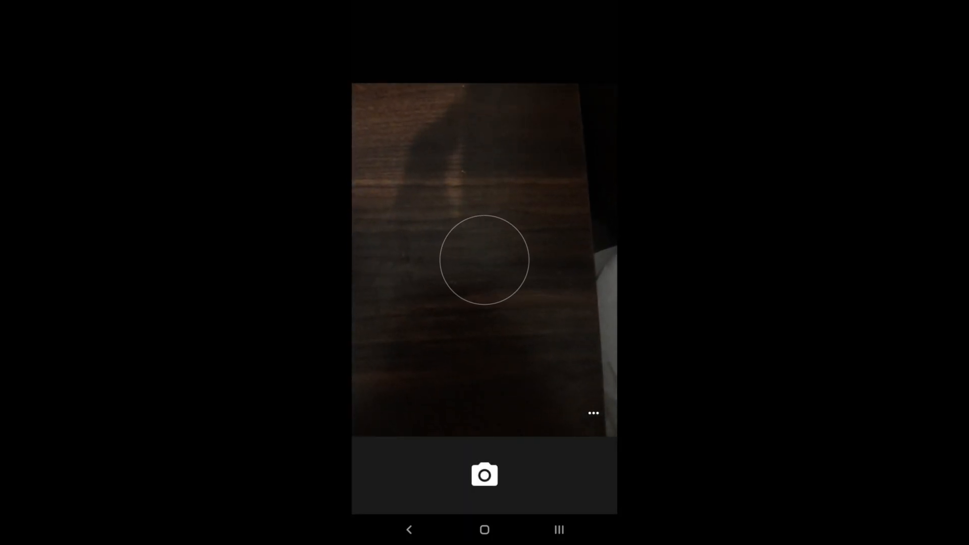
scroll("down", 3)
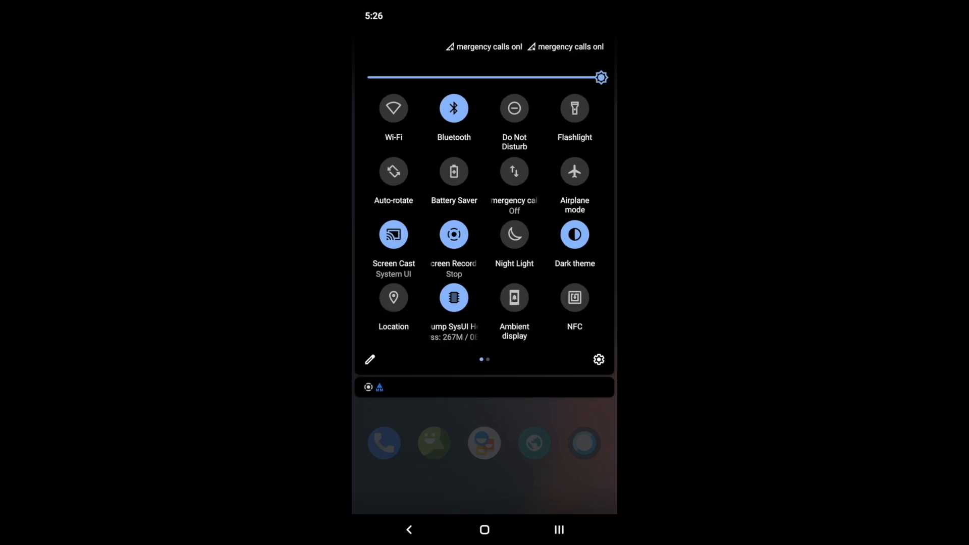